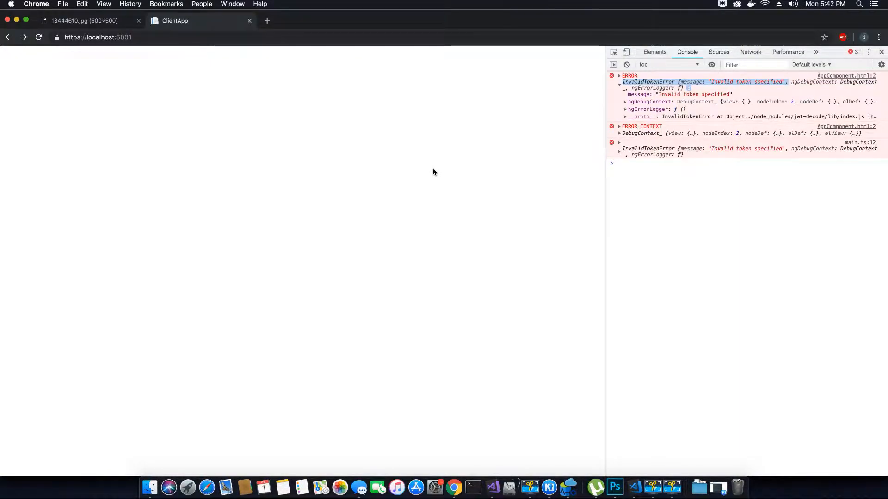
pyautogui.moveTo(213, 16)
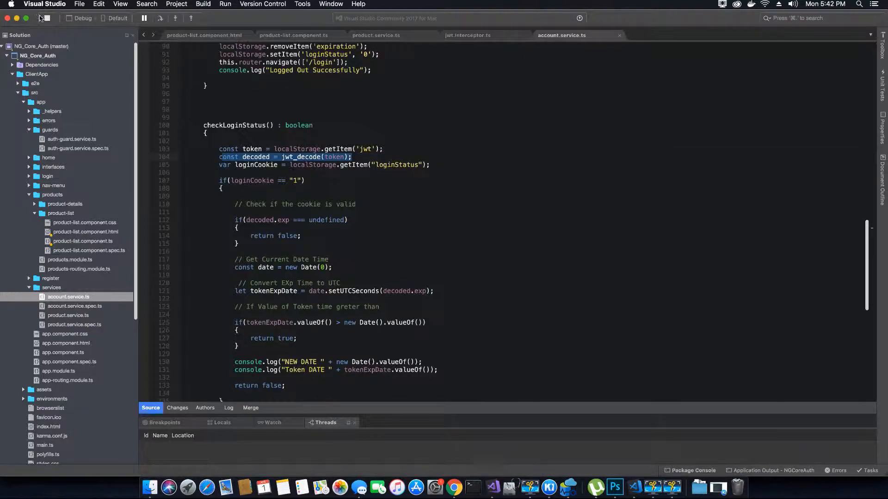
pyautogui.moveTo(506, 488)
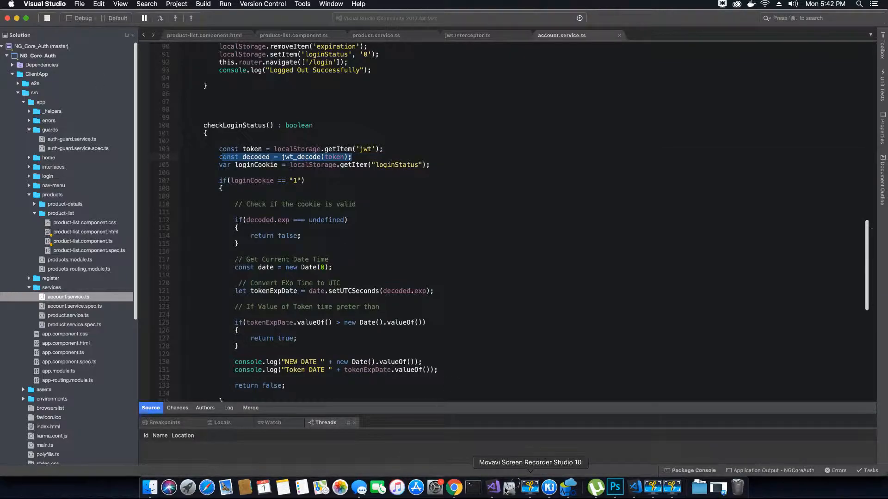
pyautogui.moveTo(453, 487)
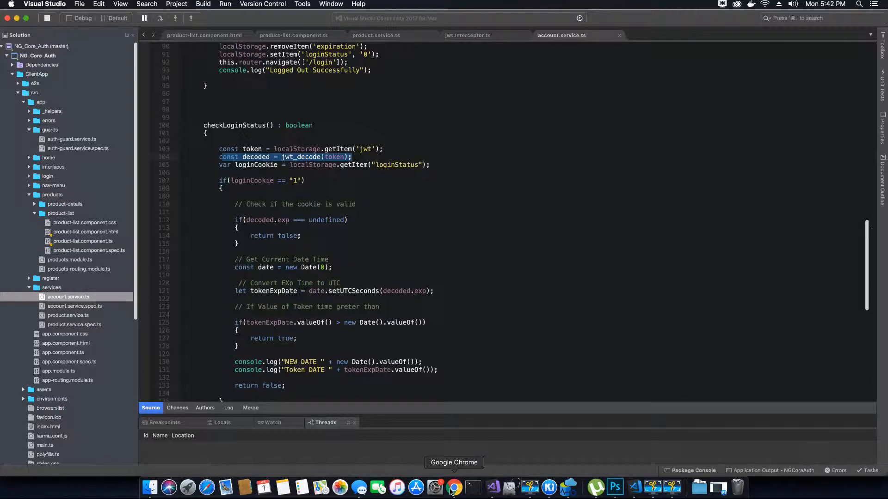
# Step: Query localStorage 'jwt' (null) and 'loginStatus' ("0") in the ClientApp console
pyautogui.click(453, 487)
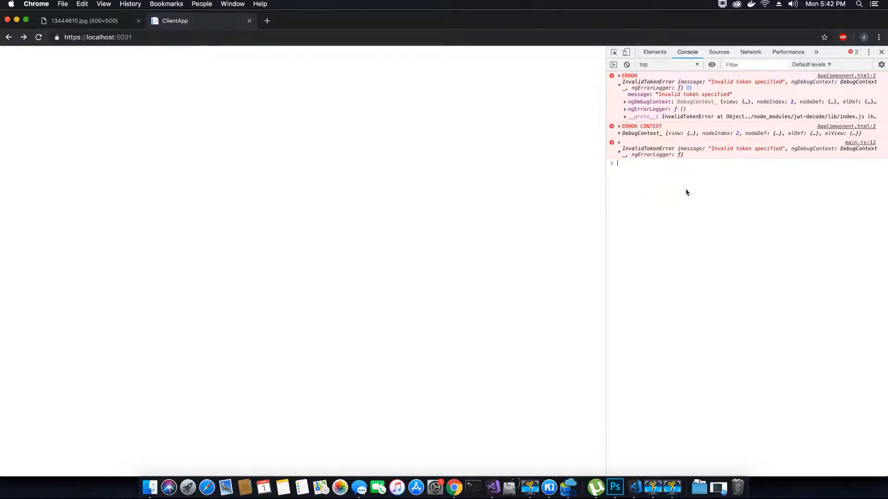
pyautogui.moveTo(386, 140)
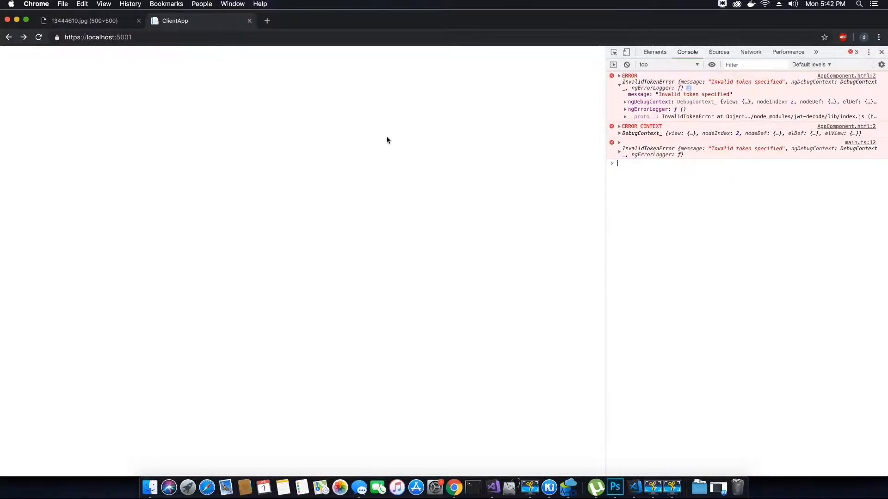
pyautogui.moveTo(182, 212)
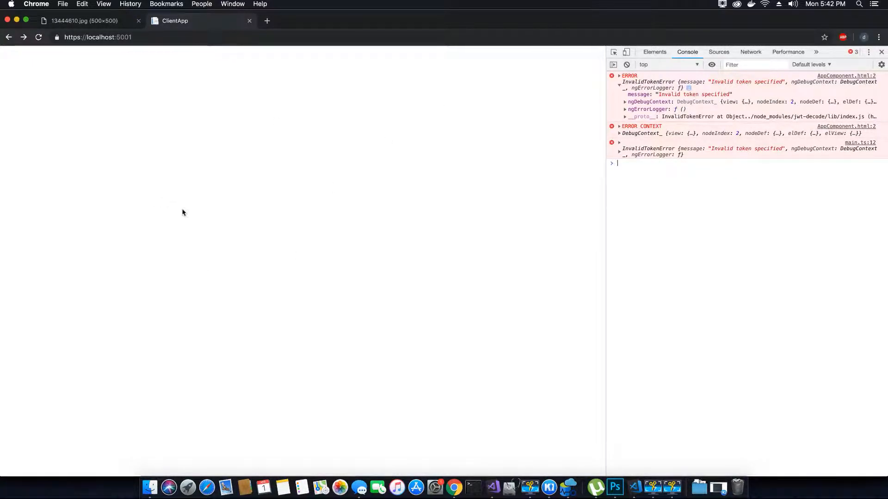
pyautogui.moveTo(697, 178)
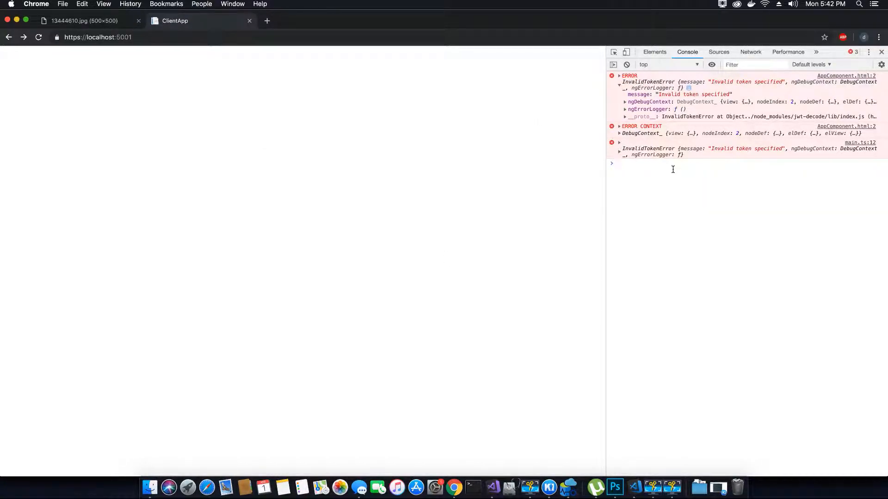
pyautogui.write("localStorage.getItem('jwt')")
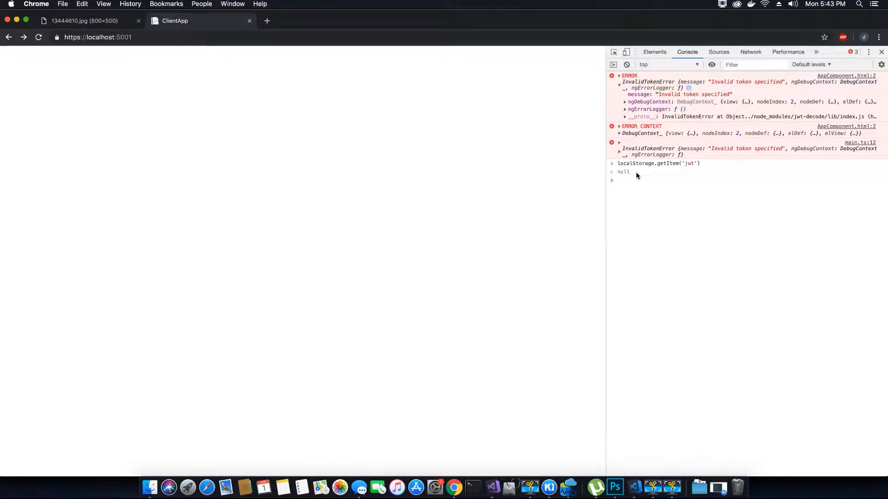
pyautogui.doubleClick(622, 172)
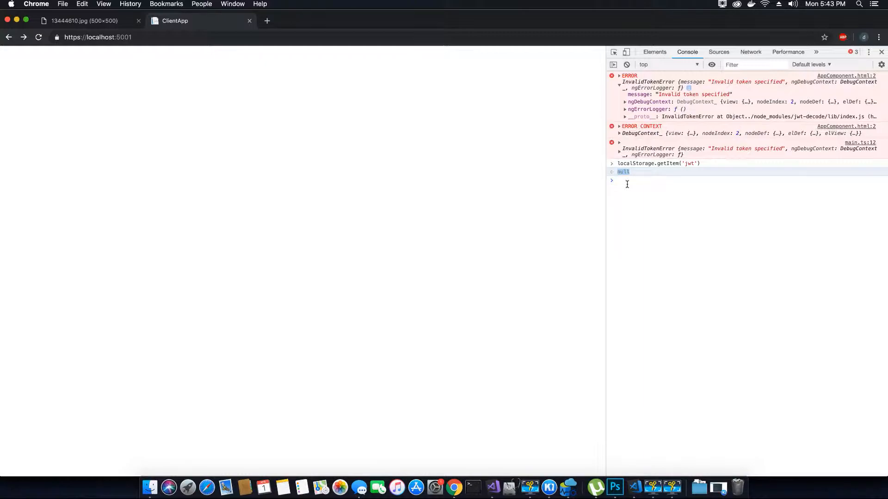
pyautogui.write("localStorage.getItem('loginStatus')")
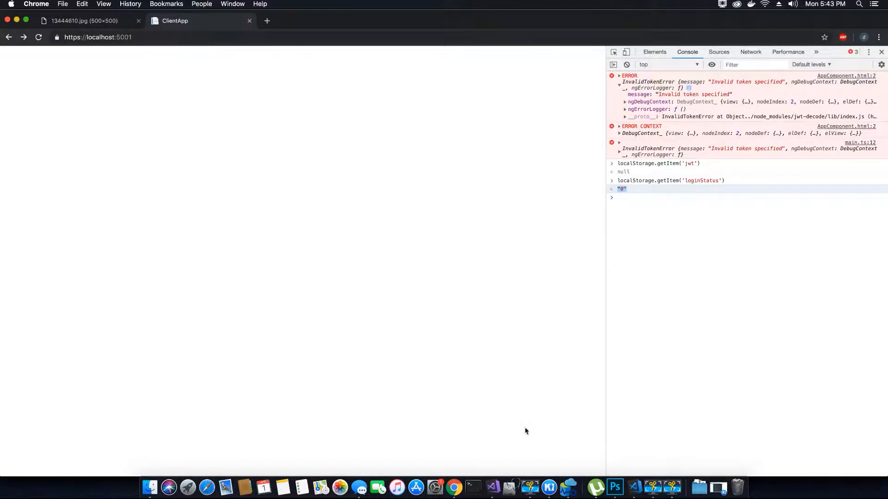
# Step: Compare the checkLoginStatus code in account.service.ts against the console results
pyautogui.click(493, 487)
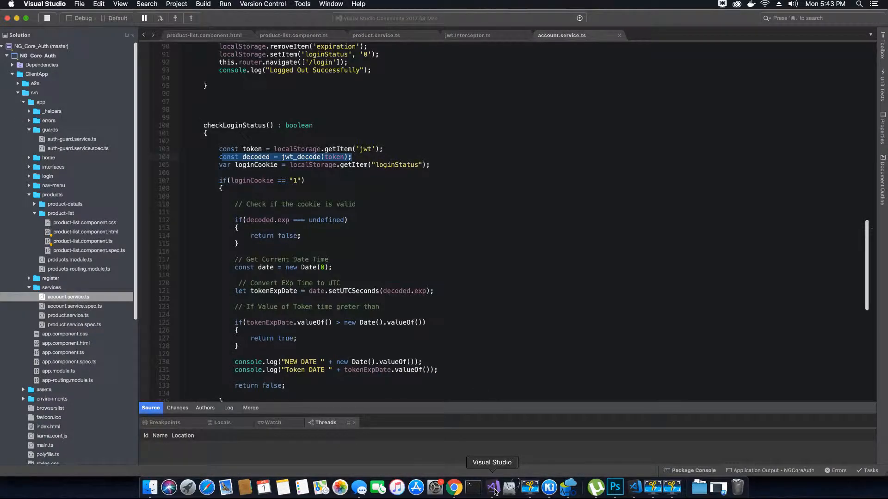
pyautogui.click(425, 279)
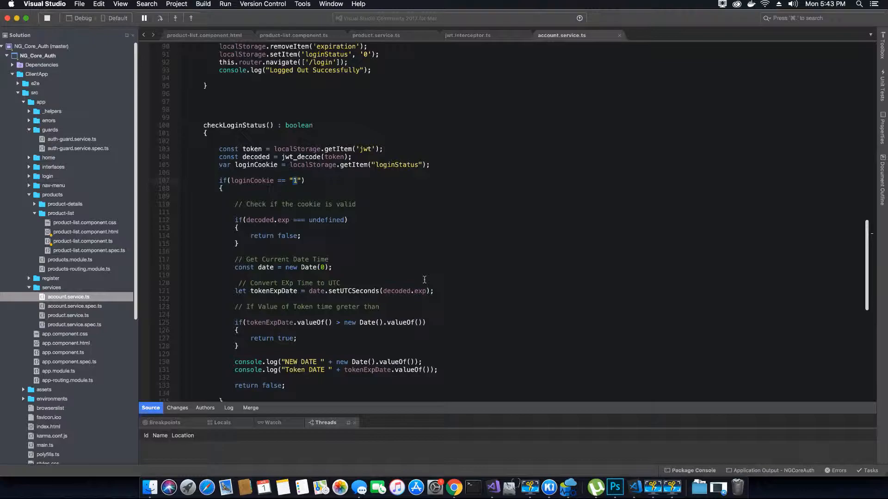
pyautogui.moveTo(221, 148)
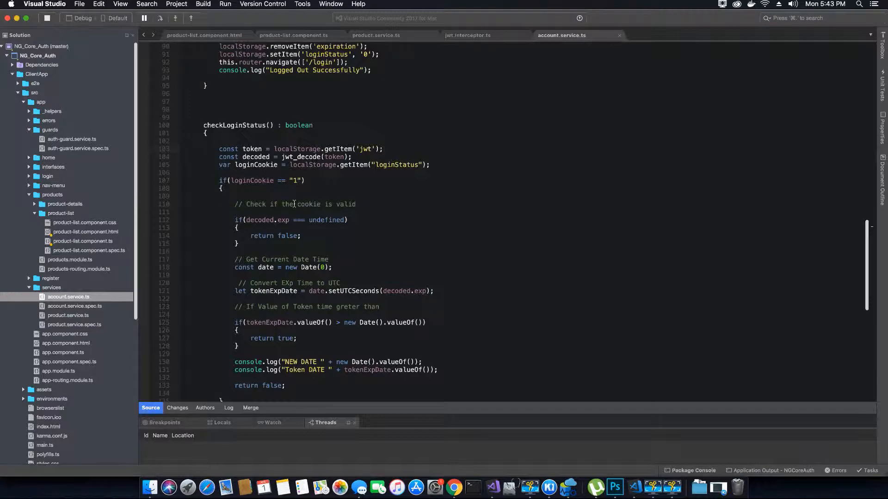
pyautogui.moveTo(453, 487)
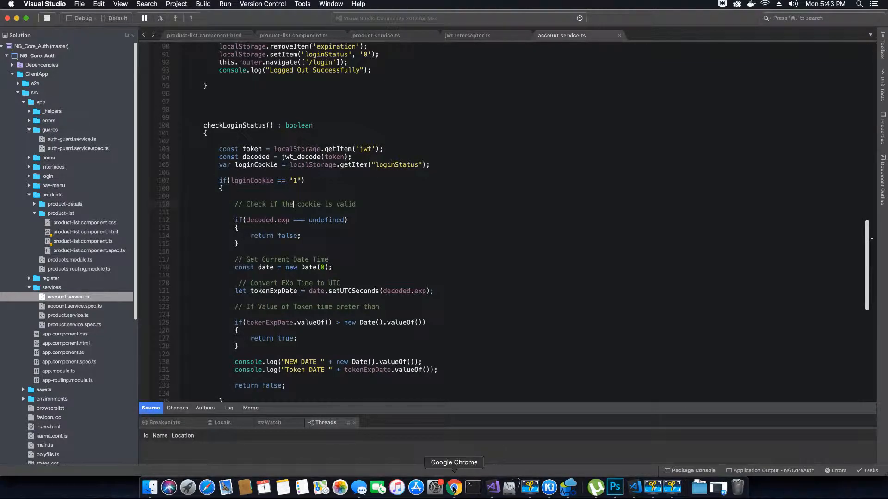
pyautogui.click(453, 487)
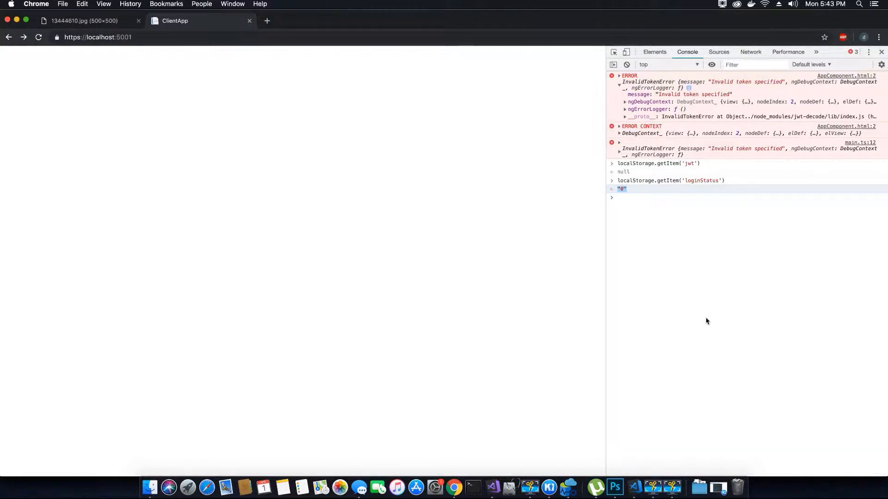
pyautogui.click(492, 487)
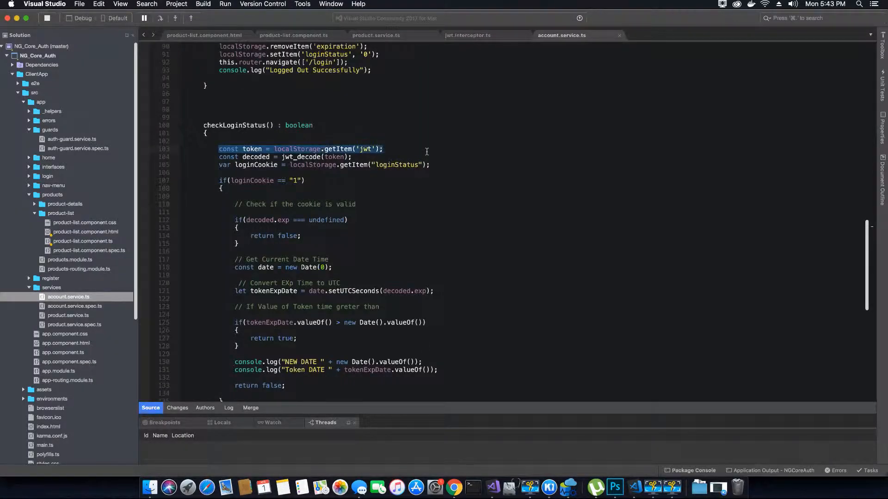
# Step: Review the token, decode and loginStatus lines and place the cursor inside the loginCookie block
pyautogui.moveTo(219, 148); pyautogui.dragTo(430, 165)
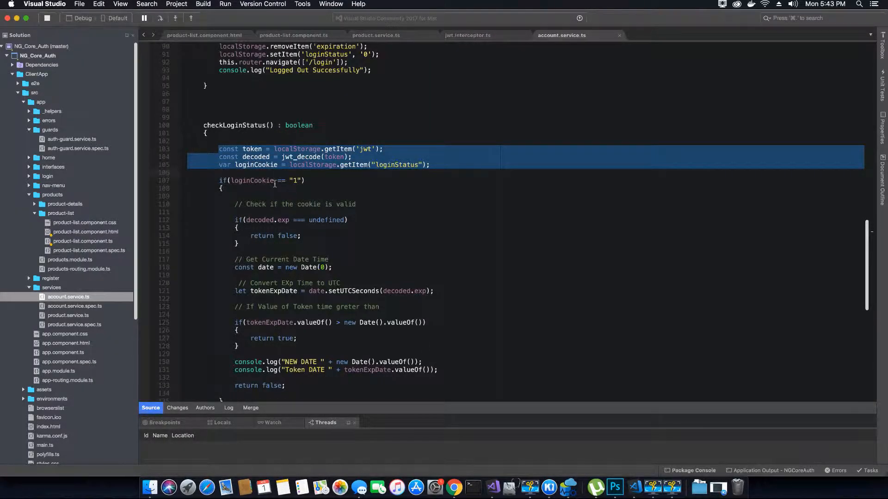
pyautogui.click(274, 180)
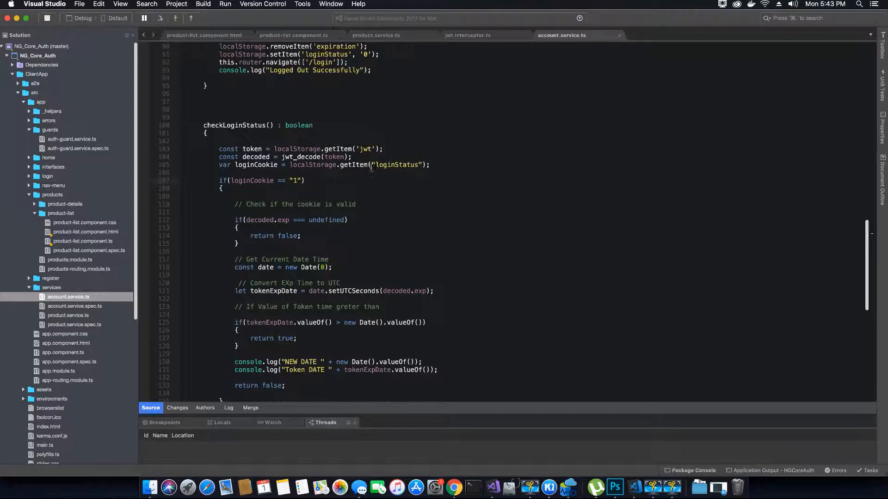
pyautogui.click(295, 181)
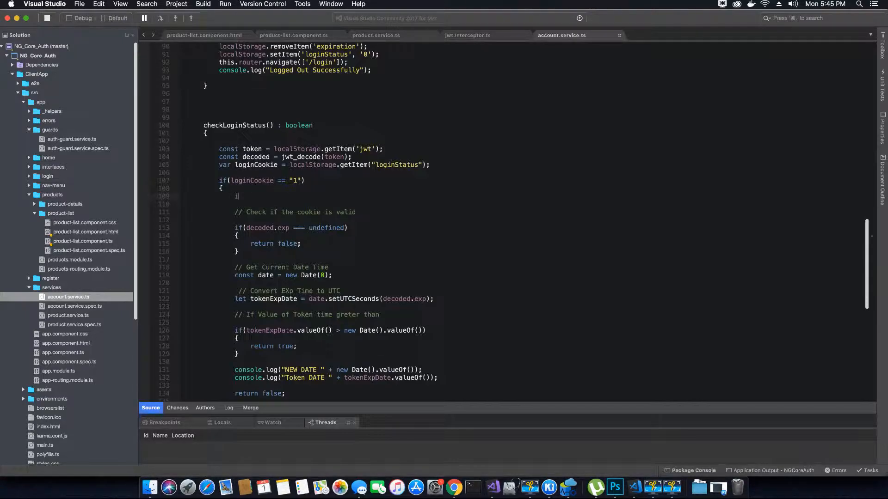
# Step: Add an if returning false when localStorage 'jwt' is null or undefined
pyautogui.write('if(')
pyautogui.click(357, 203)
pyautogui.write('{}')
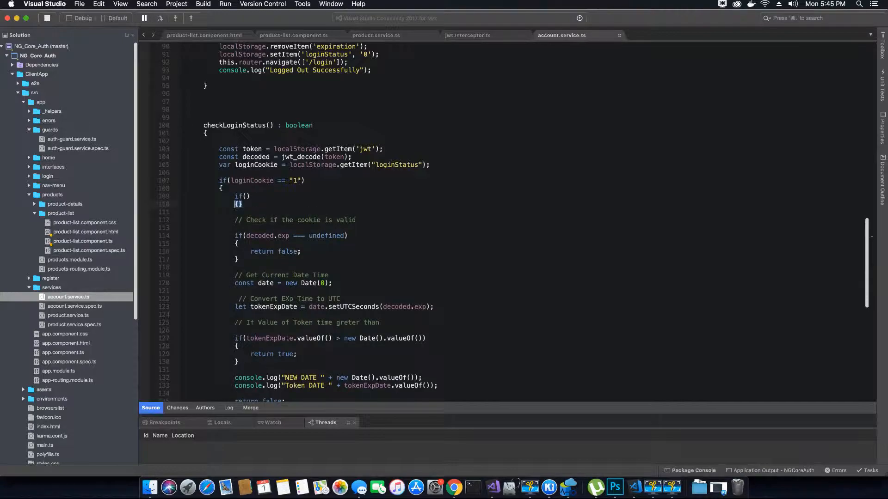
pyautogui.press('Return')
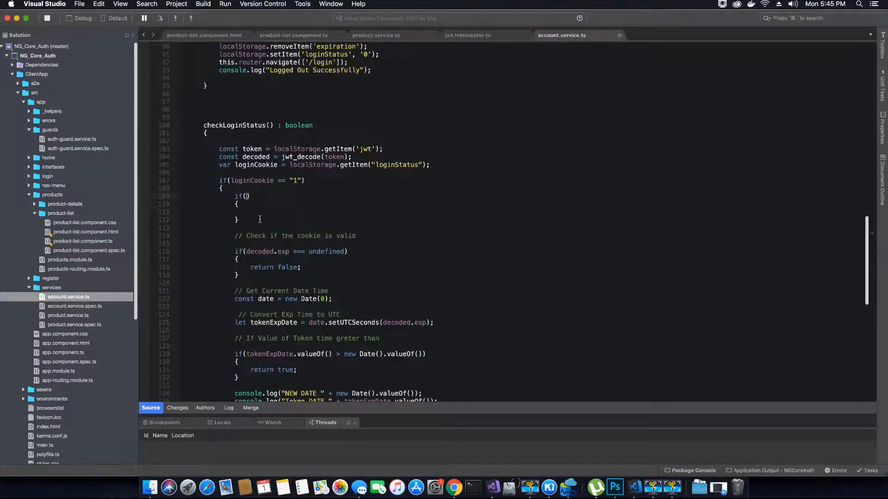
pyautogui.write("localStorage.getItem('jwt') === null || localStorage.getItem('jwt') === undefined)")
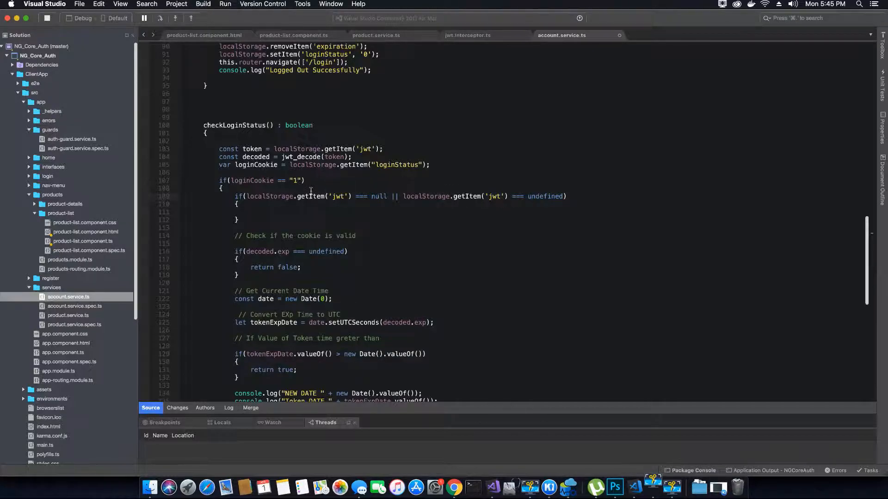
pyautogui.write('r')
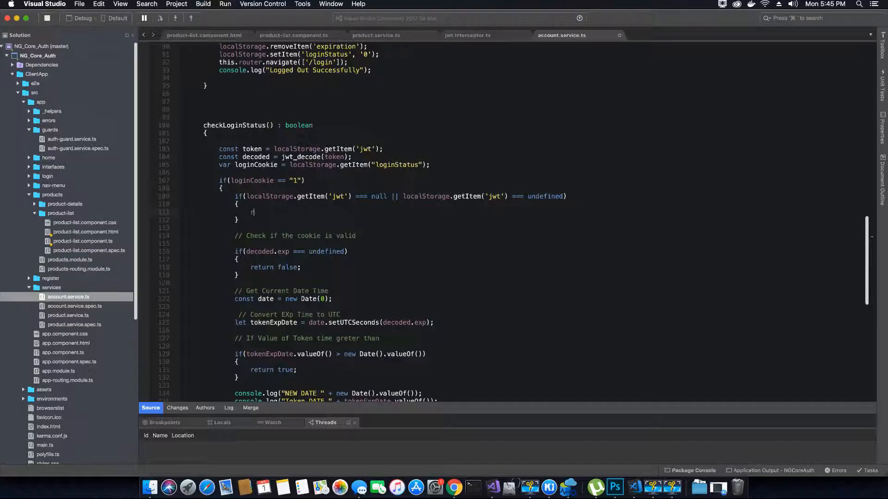
pyautogui.write('return')
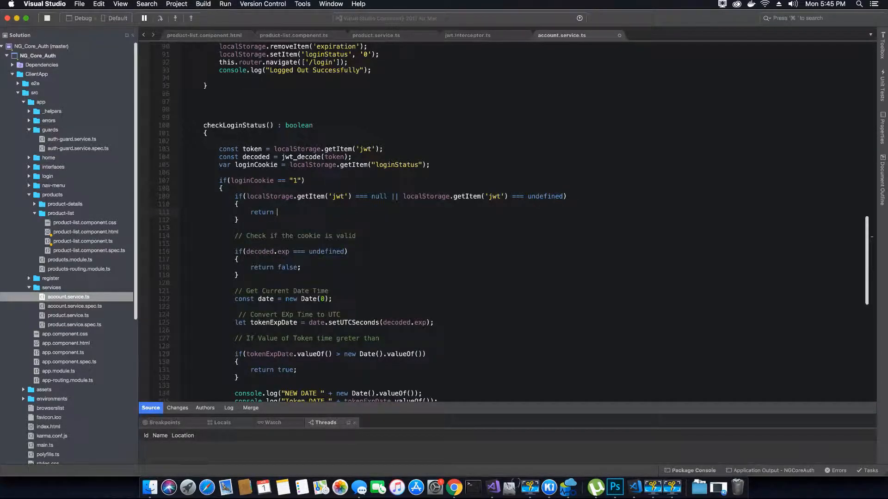
pyautogui.write('false;')
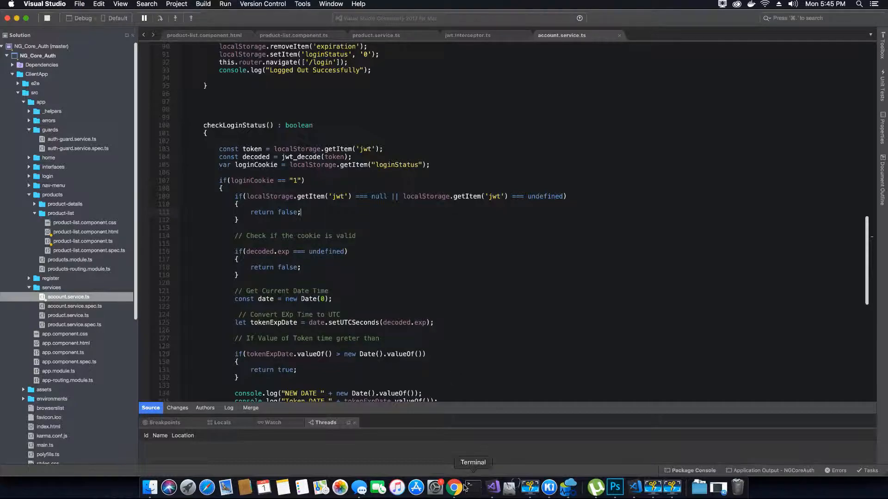
# Step: Run localStorage.getItem('jwt') in the console to confirm it returns null
pyautogui.click(453, 488)
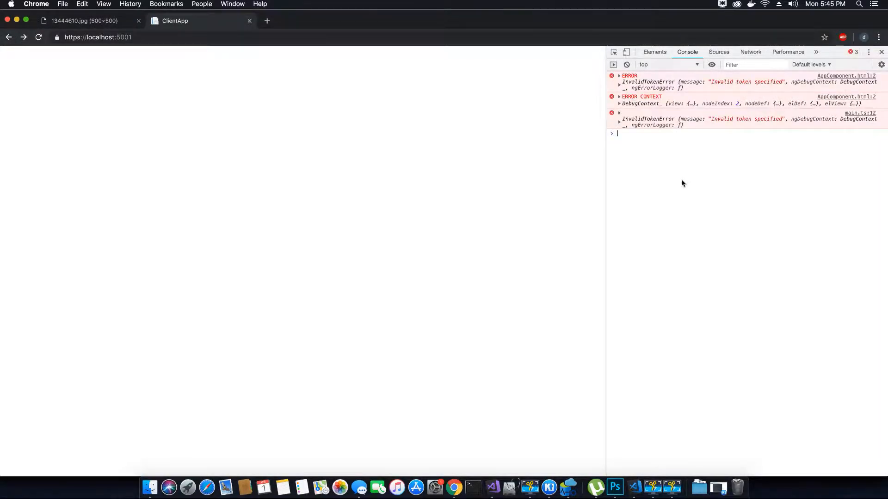
pyautogui.write("localStorage.getItem('loginStatus')")
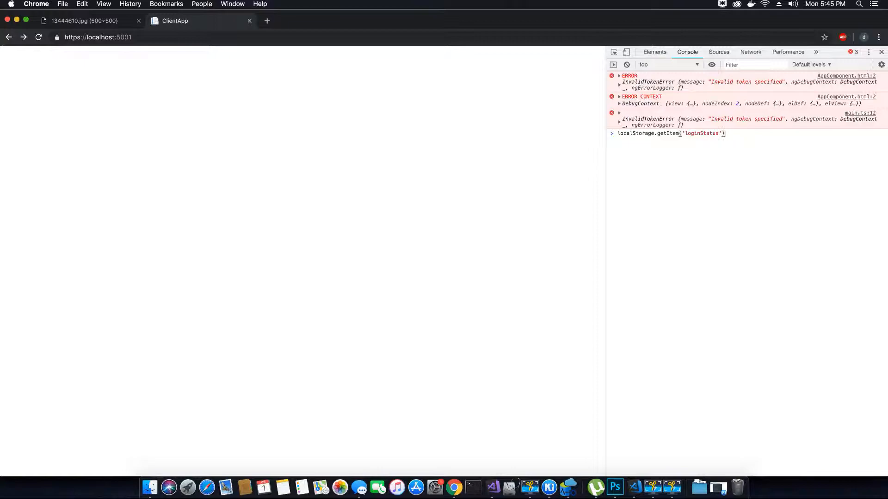
pyautogui.write('jwt')
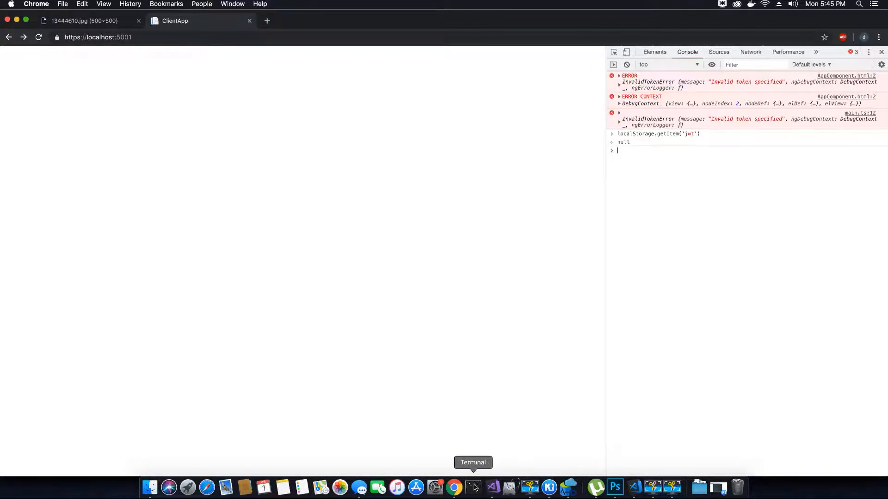
pyautogui.moveTo(491, 488)
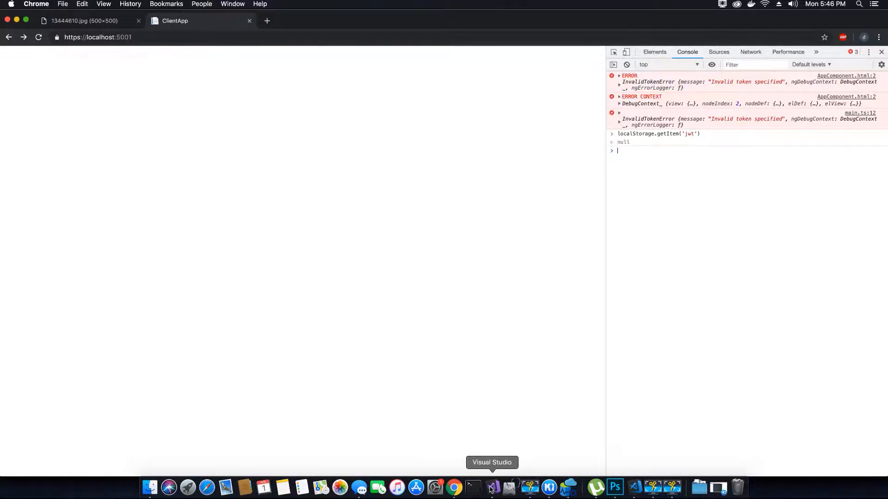
pyautogui.rightClick(529, 487)
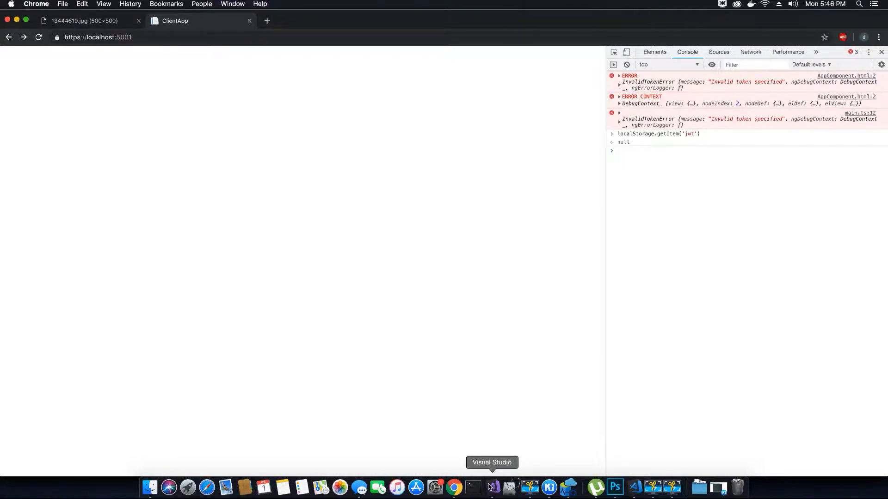
# Step: Move the token and jwt_decode lines below the null check under '// Get and Decode the Token'
pyautogui.click(491, 487)
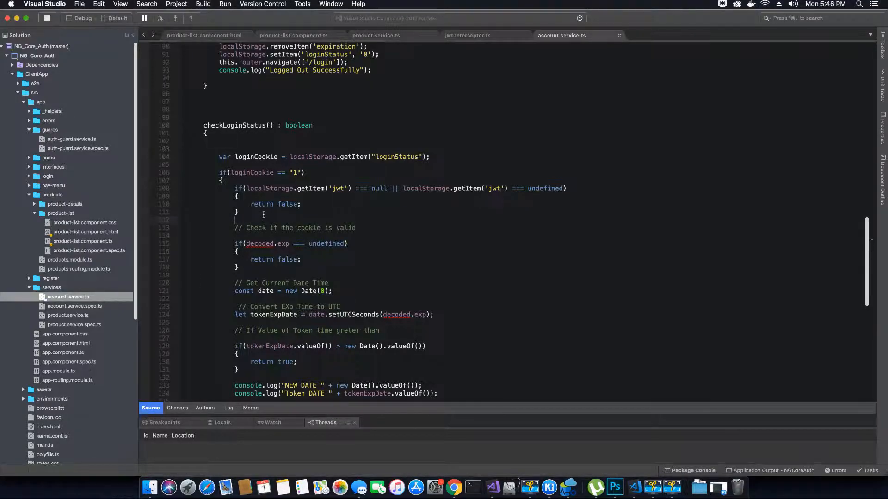
pyautogui.write('// Get and Decode the Token')
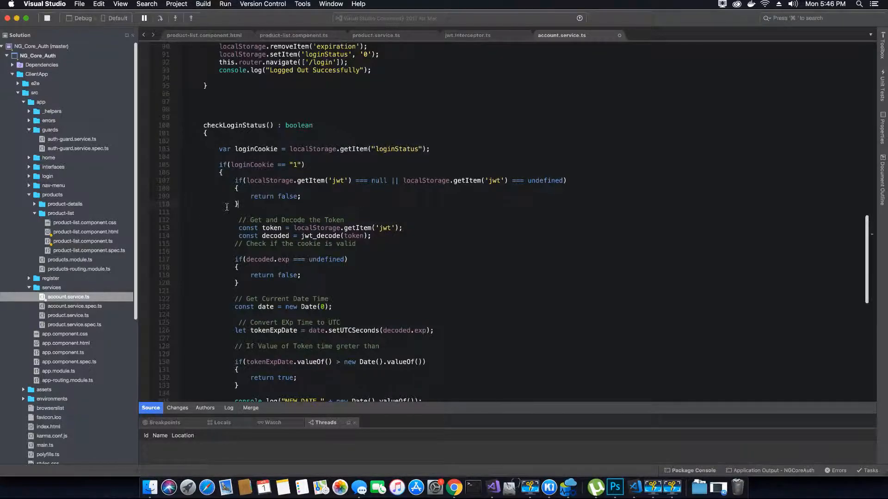
pyautogui.moveTo(281, 242)
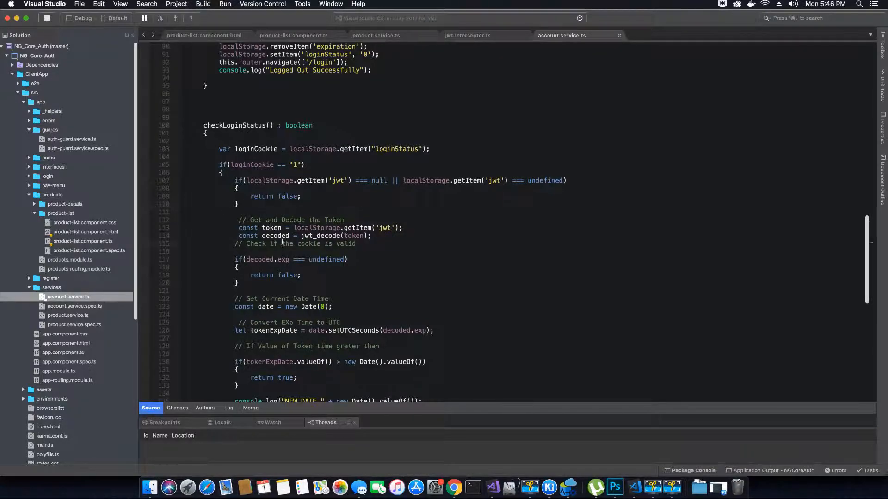
pyautogui.moveTo(453, 486)
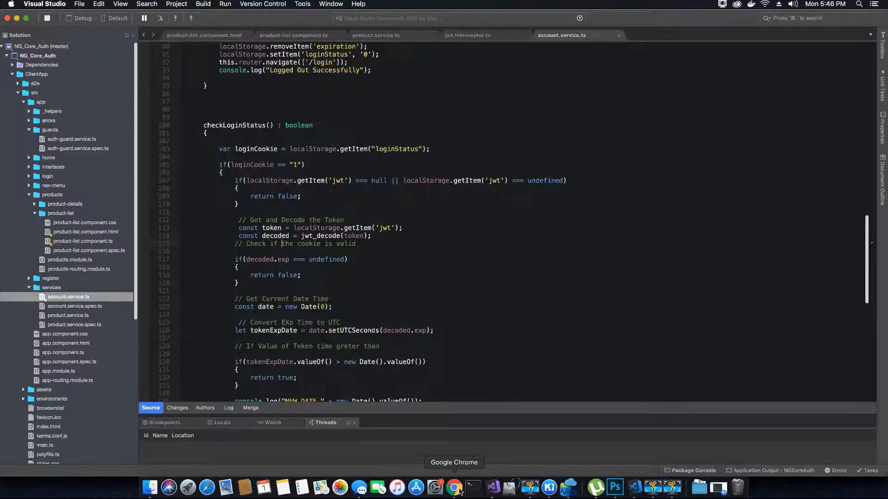
# Step: Reload the ClientApp home page and confirm no InvalidTokenError in the console
pyautogui.click(453, 487)
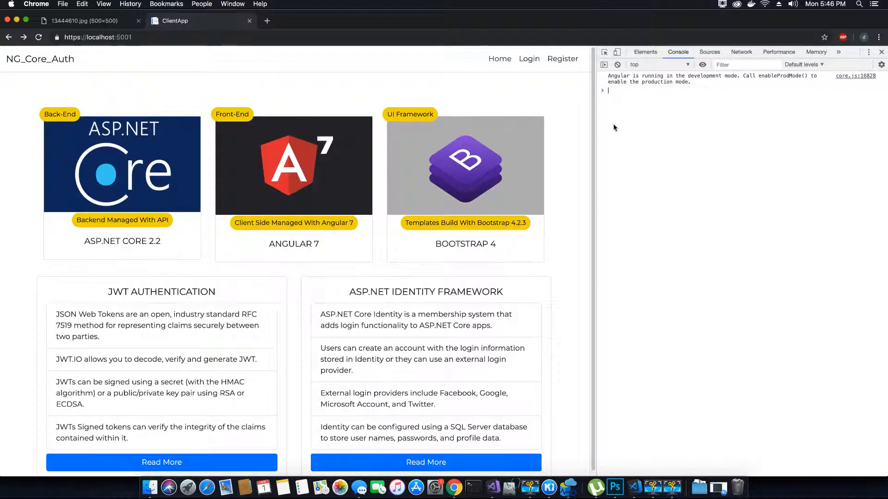
pyautogui.moveTo(183, 79)
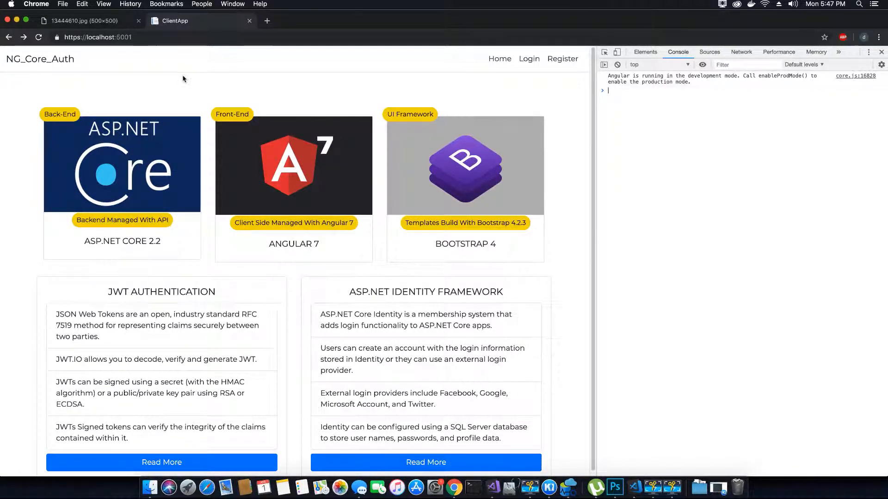